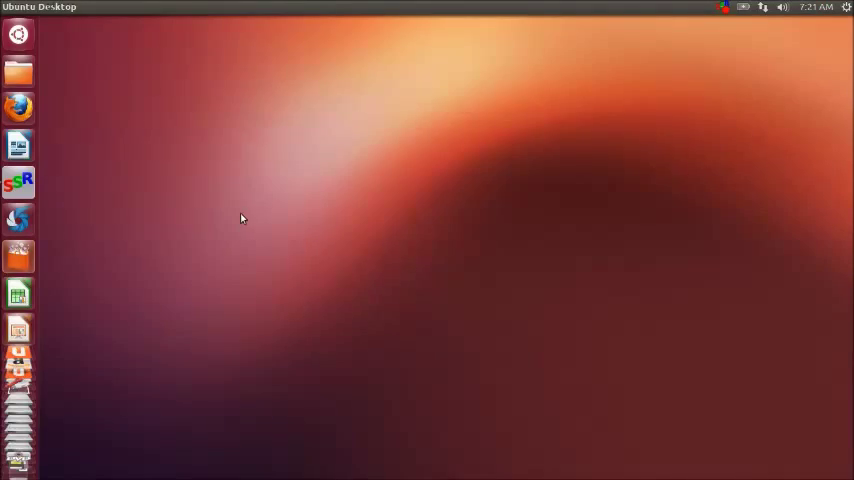
Search Ubuntu Software Center for 'grub-customizer' to find the Grub Customizer application.
click(18, 256)
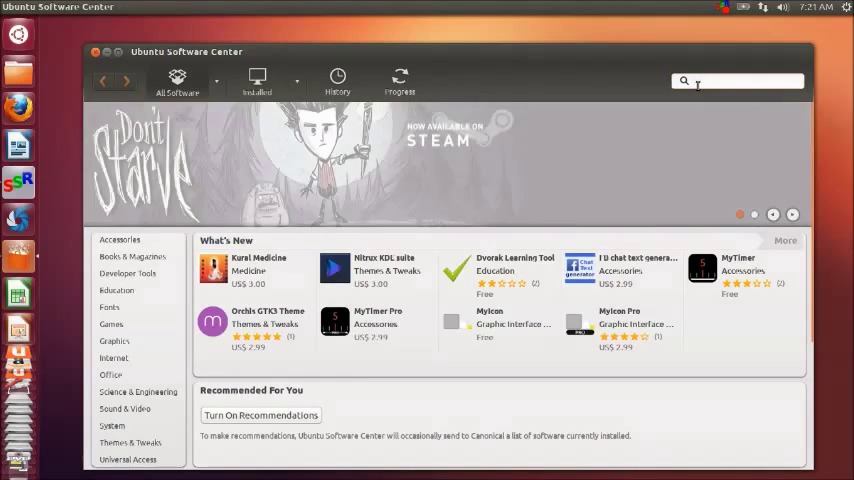
text(grub)
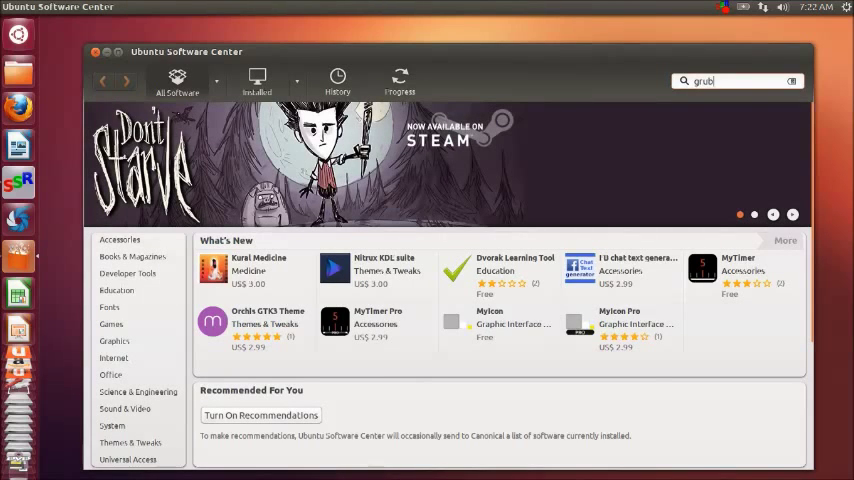
text(customi)
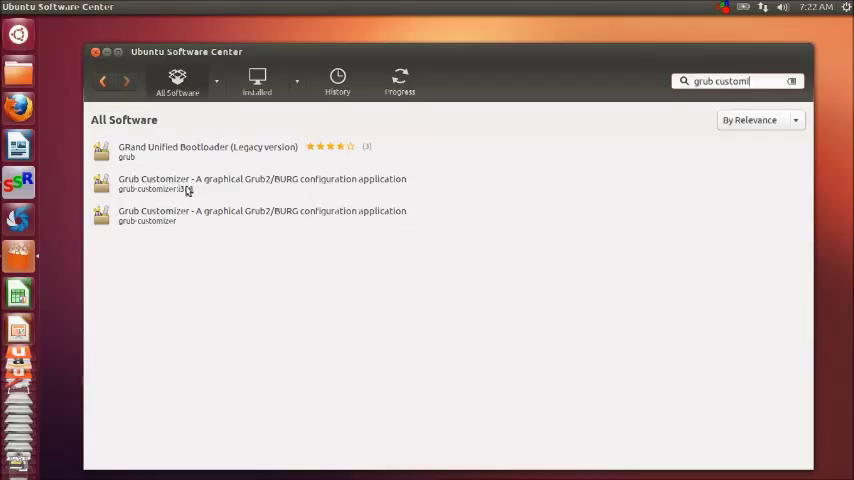
Install Grub Customizer from the search result, authenticating with the administrator password.
click(262, 184)
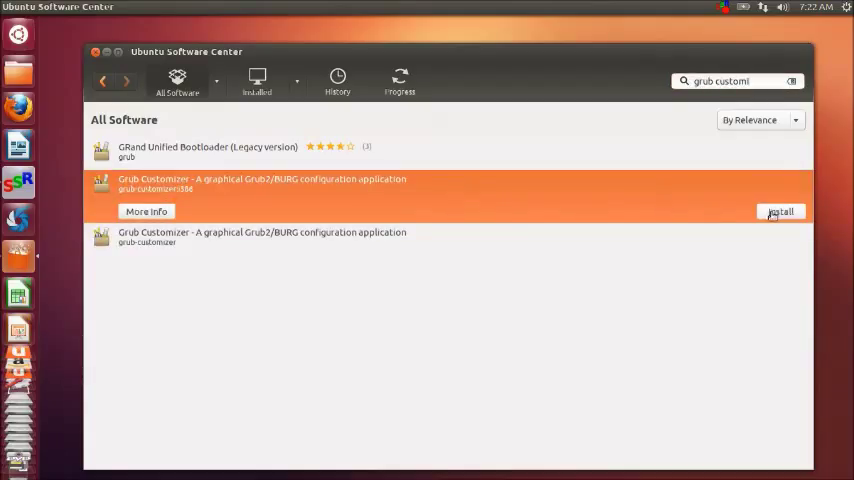
click(780, 212)
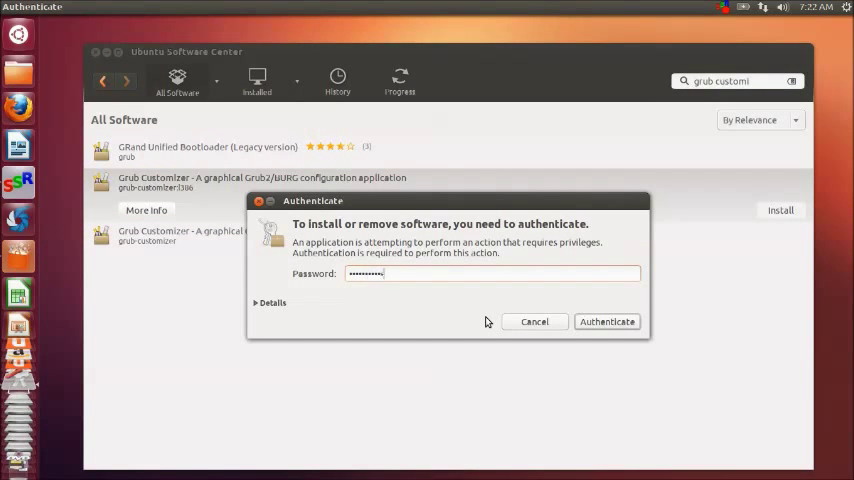
click(606, 320)
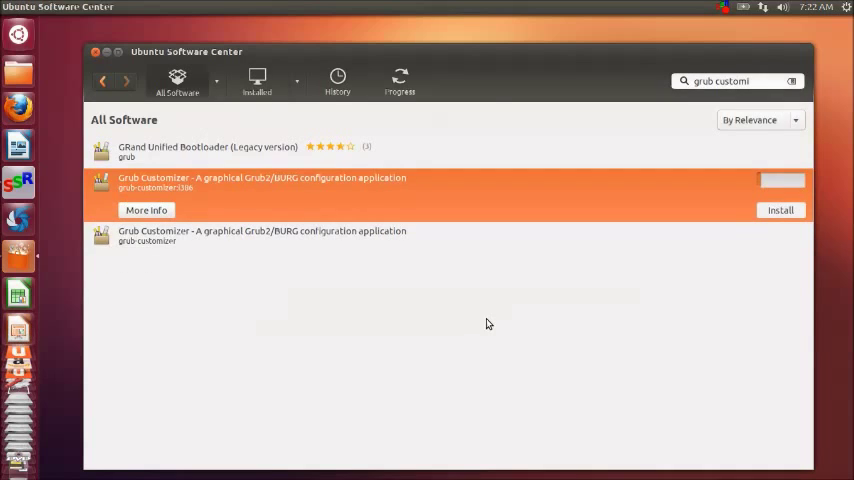
mouse_move(418, 328)
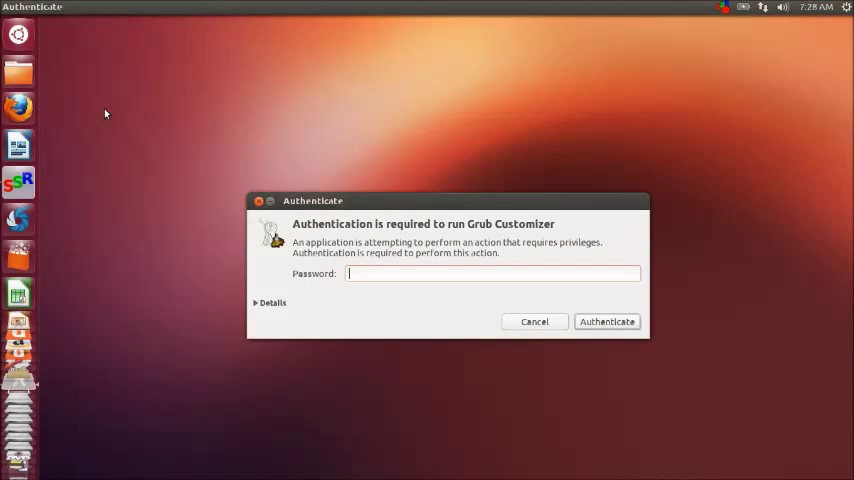
Authenticate so Grub Customizer runs with administrator rights and shows the boot entries.
text(••)
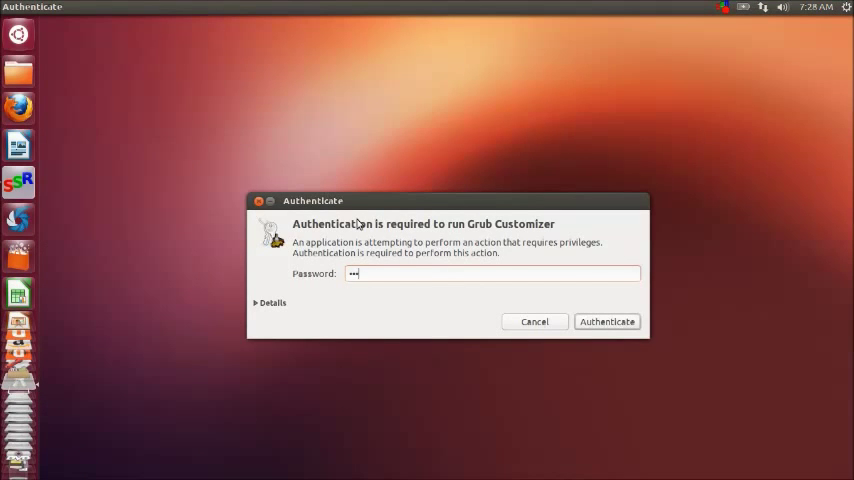
click(608, 320)
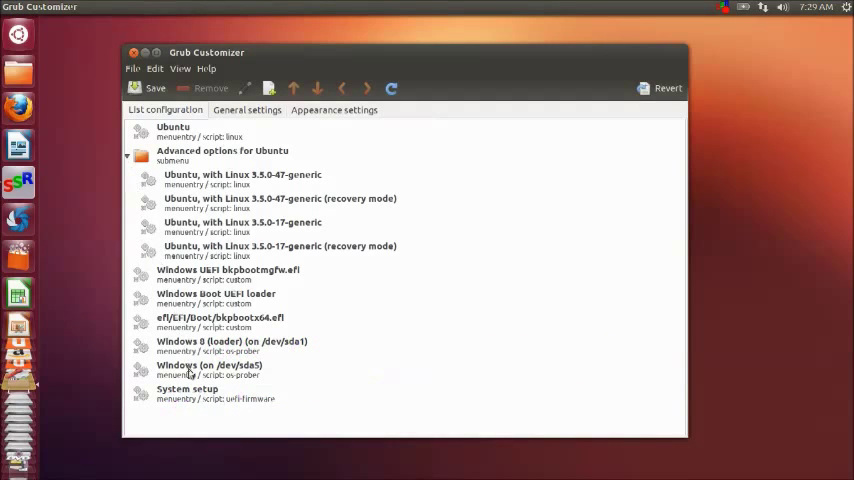
Remove the Windows (on /dev/sda1) and bkpbootx64.efi entries from the boot list.
click(208, 368)
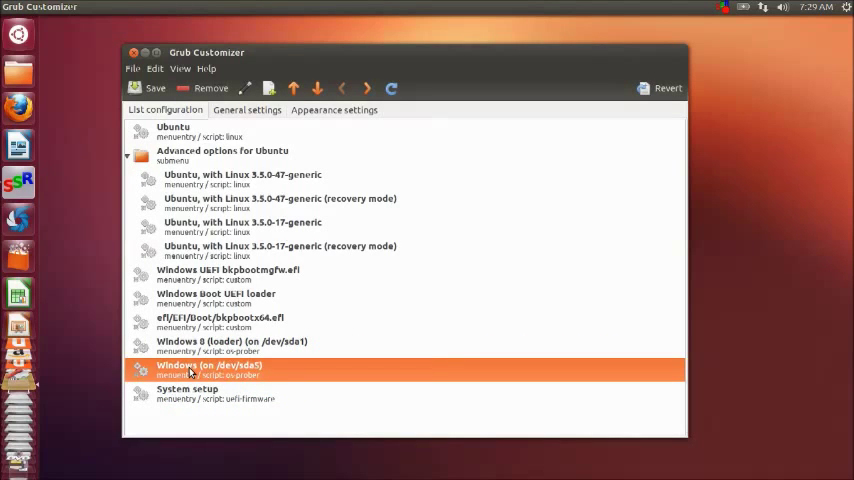
right_click(208, 370)
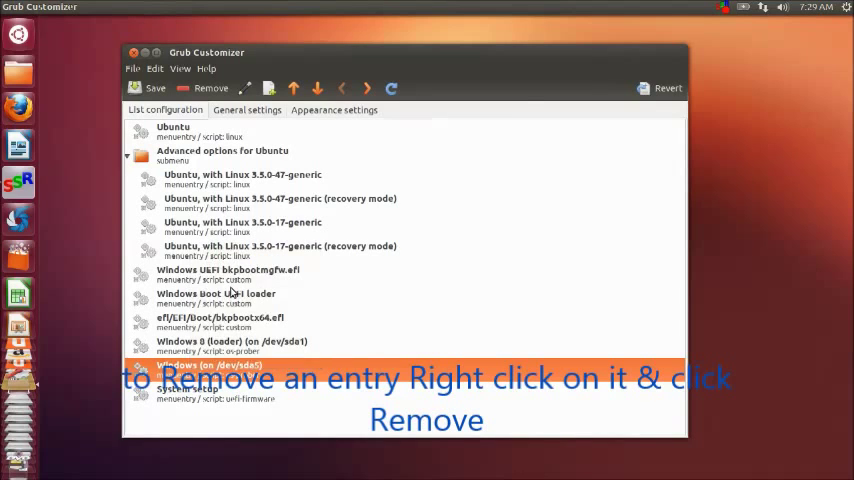
click(204, 88)
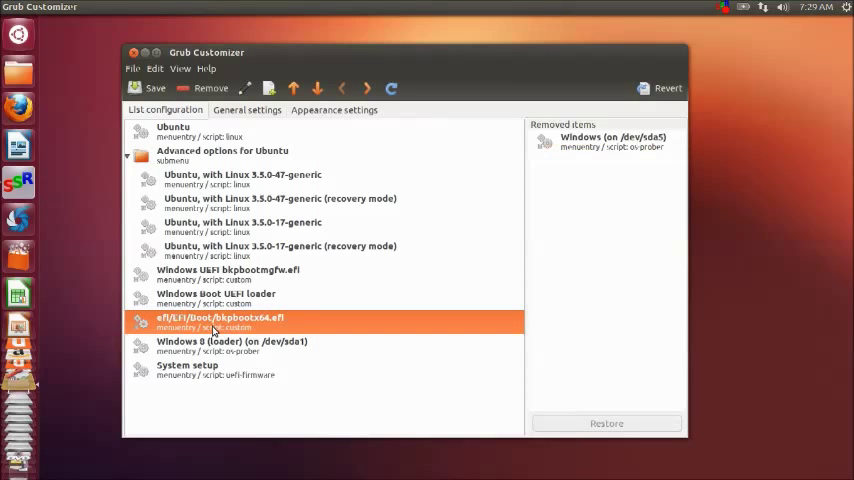
right_click(220, 324)
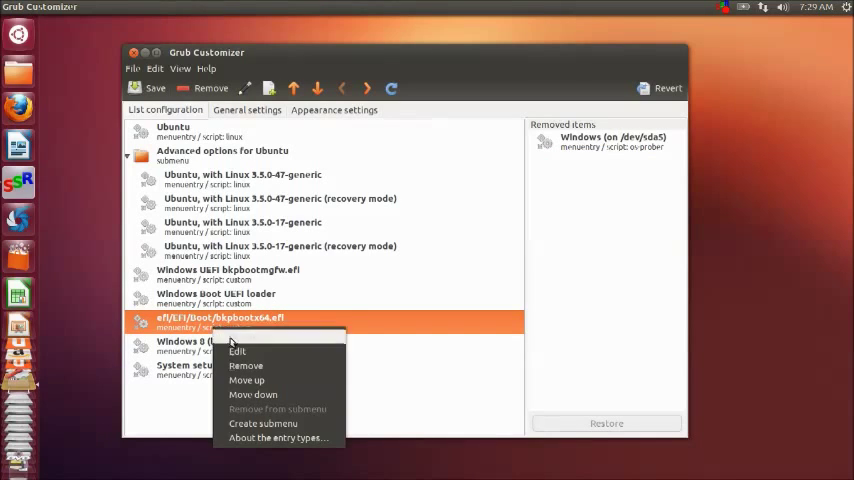
click(244, 364)
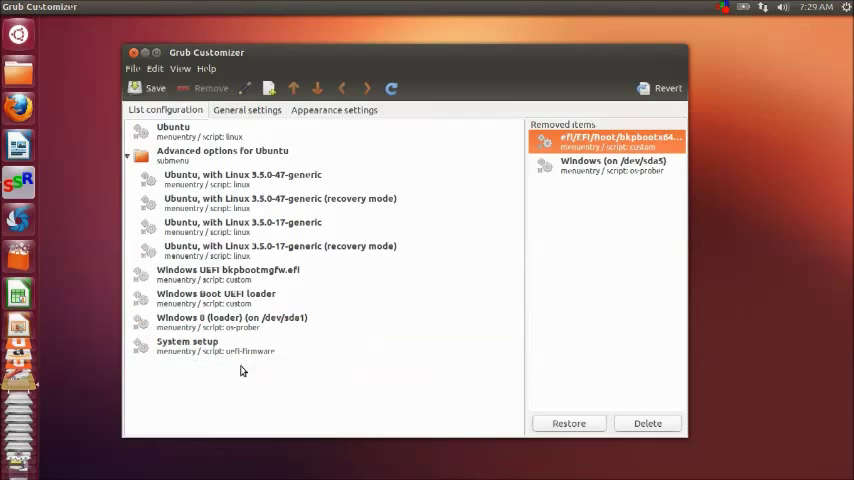
mouse_move(280, 332)
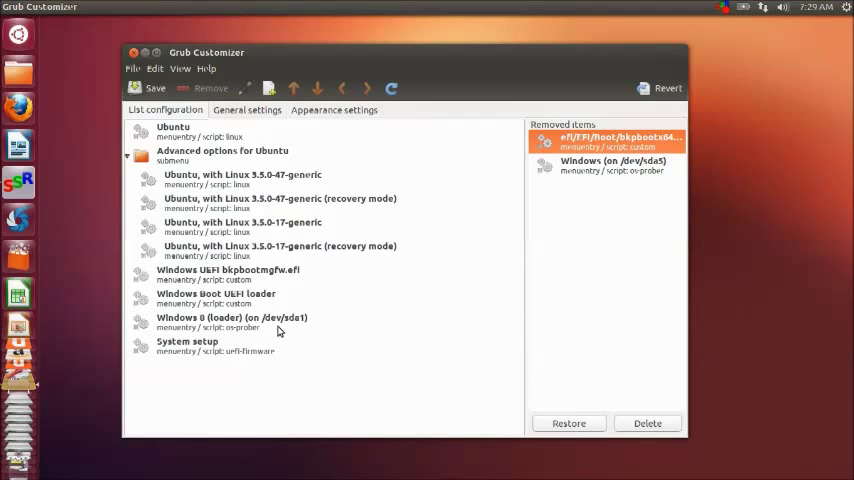
mouse_move(248, 348)
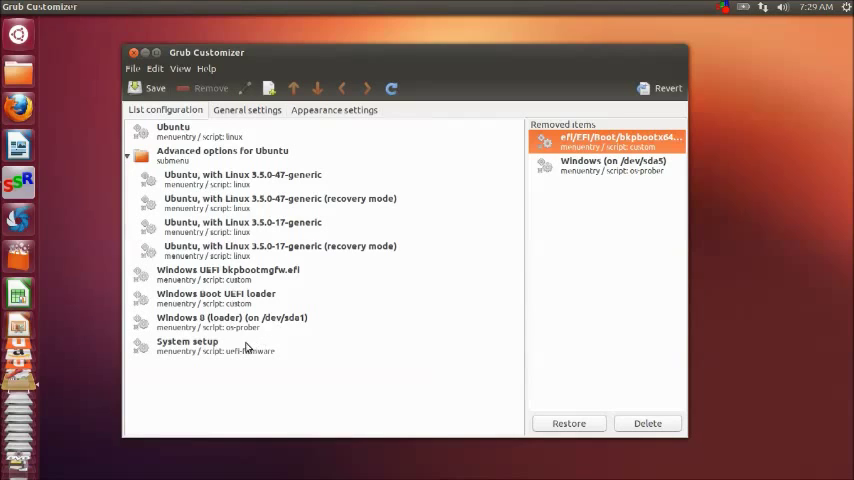
Remove the Windows 8 loader, Windows UEFI bkpbootmgfw.efi and Advanced options for Ubuntu entries.
click(232, 318)
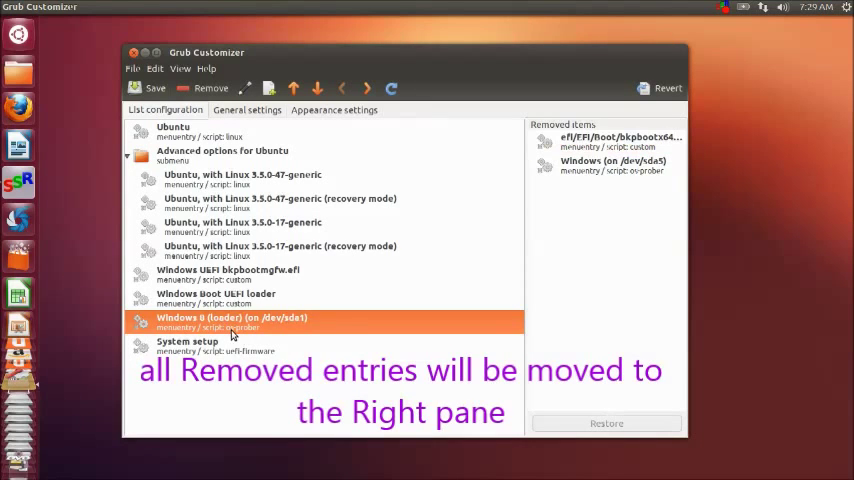
right_click(232, 322)
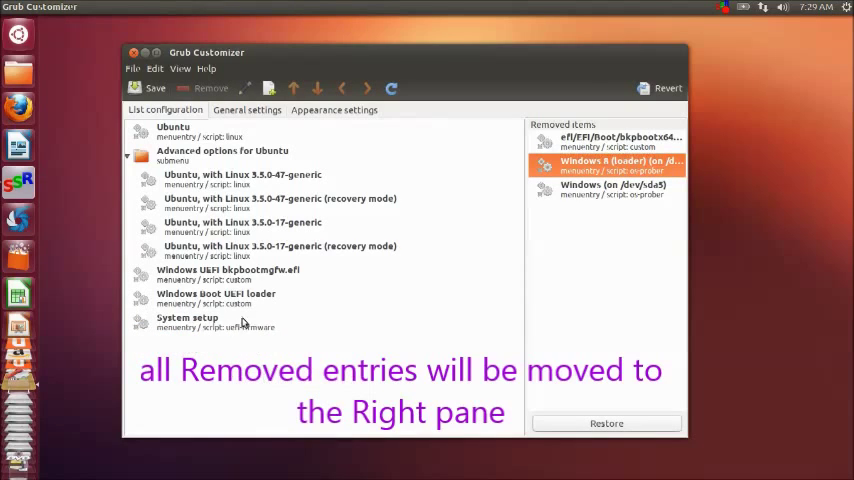
click(228, 272)
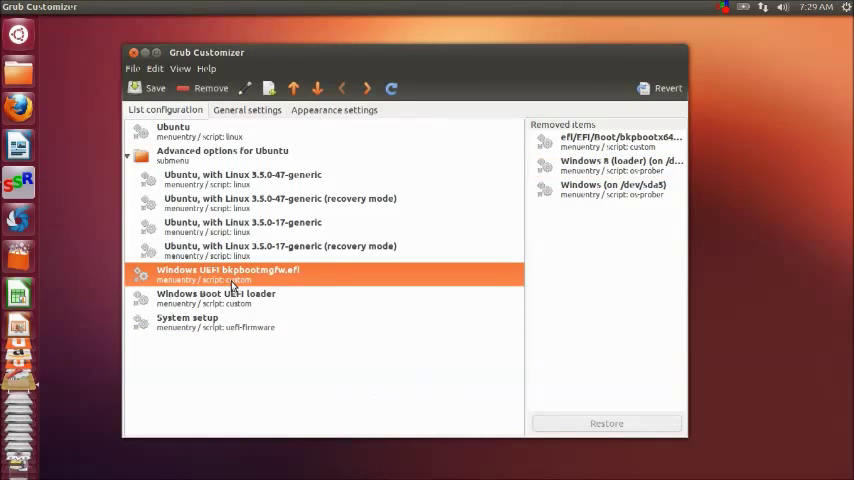
click(210, 88)
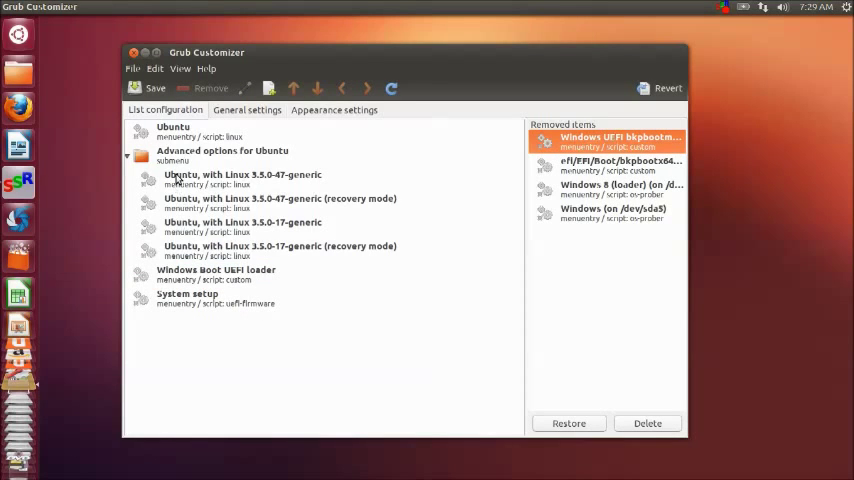
click(222, 154)
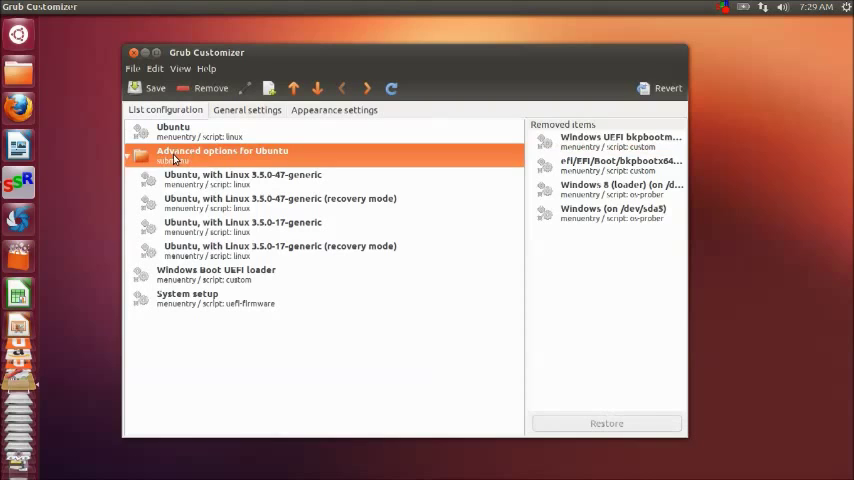
right_click(222, 156)
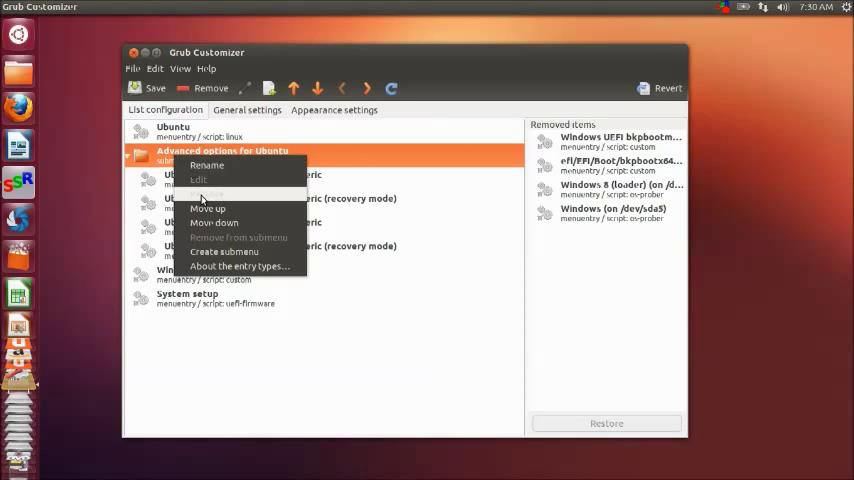
click(238, 236)
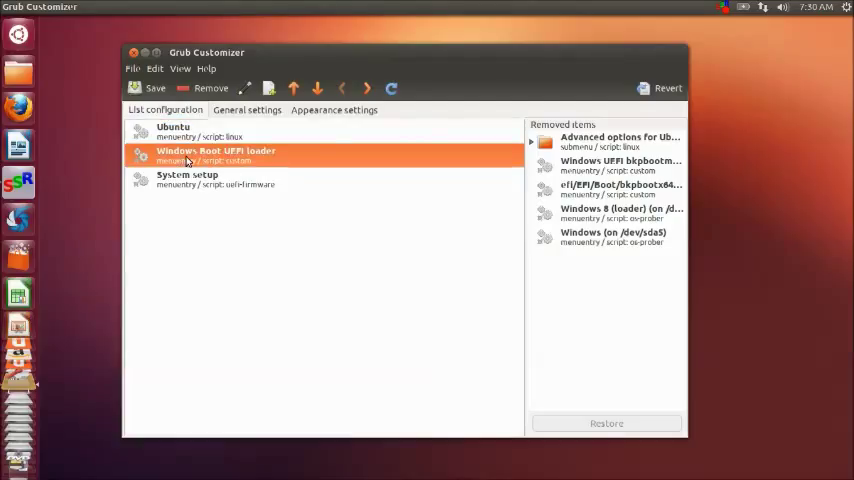
Move Windows Boot UEFI loader above Ubuntu and restore a removed Windows UEFI entry.
right_click(216, 156)
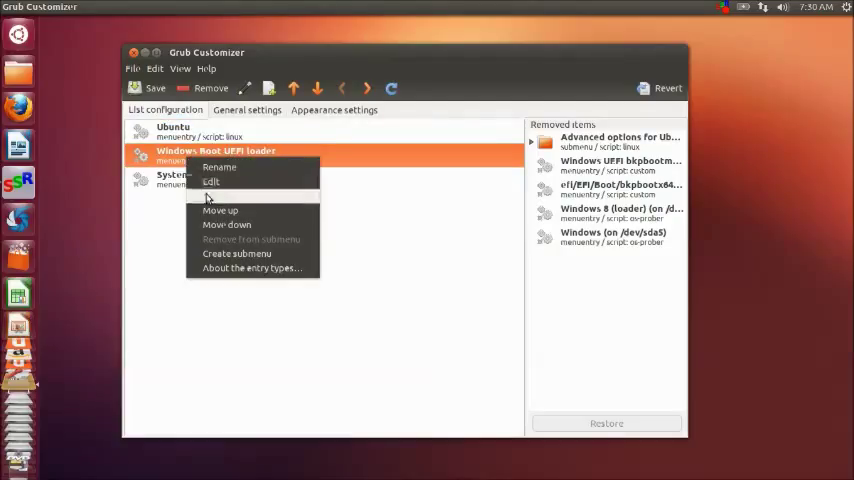
click(220, 210)
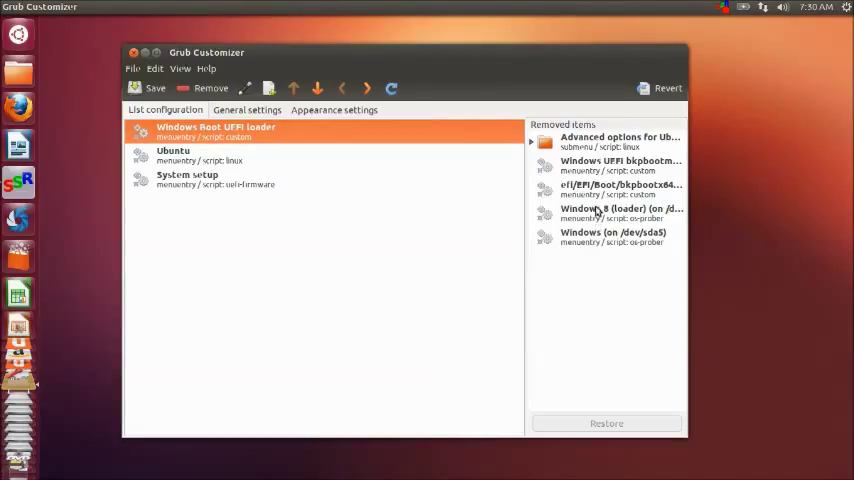
mouse_move(608, 170)
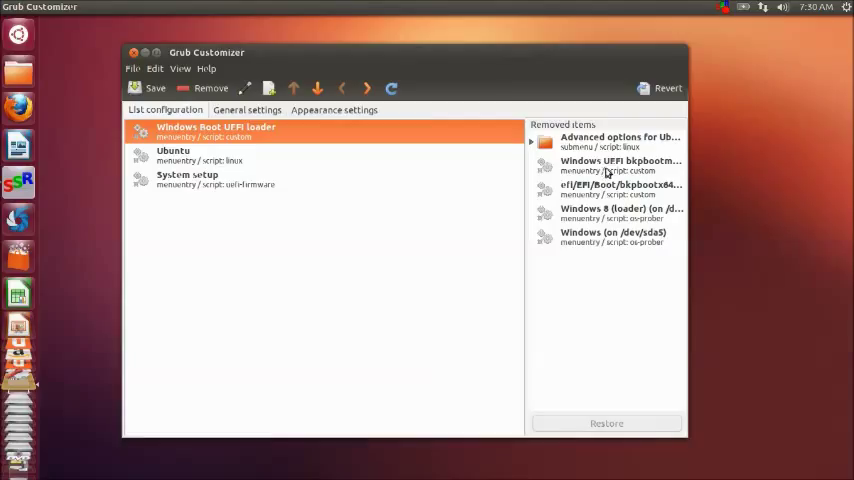
click(608, 164)
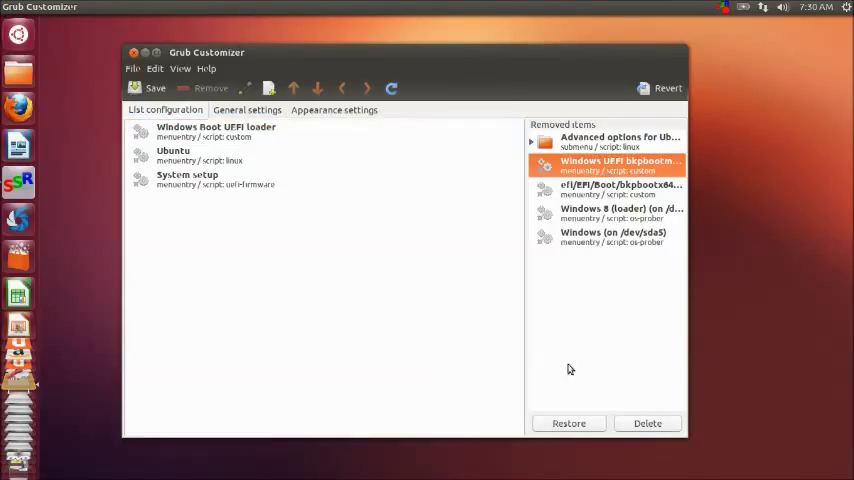
click(568, 424)
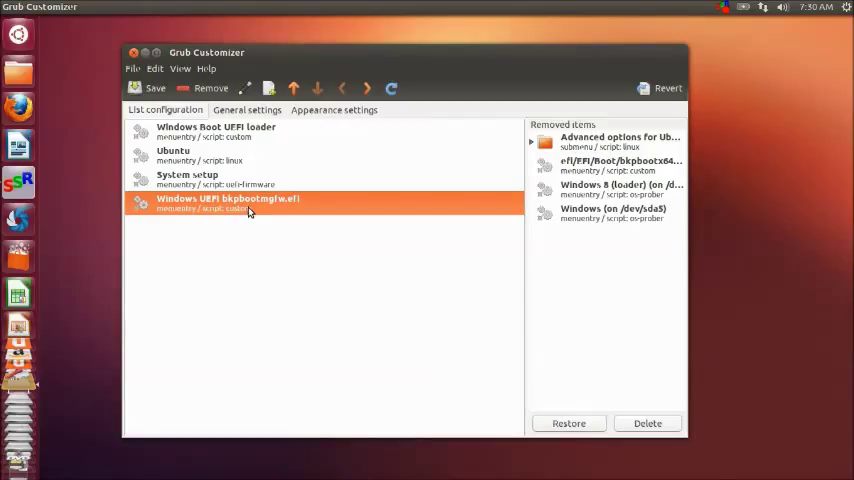
Remove the restored Windows UEFI bkpbootmgfw.efi entry again, leaving three entries.
right_click(228, 204)
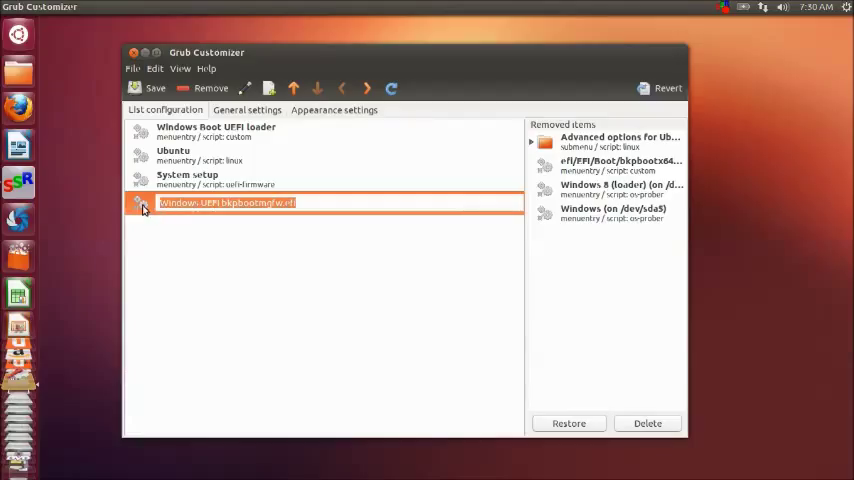
right_click(228, 202)
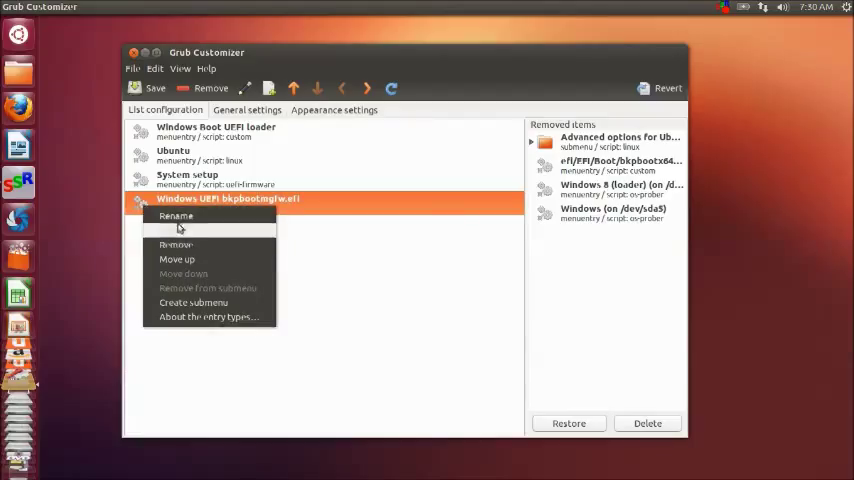
click(176, 244)
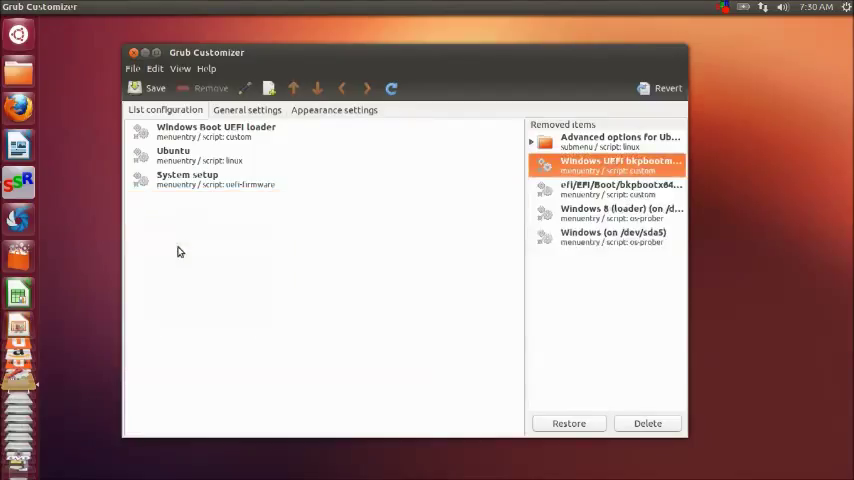
mouse_move(516, 348)
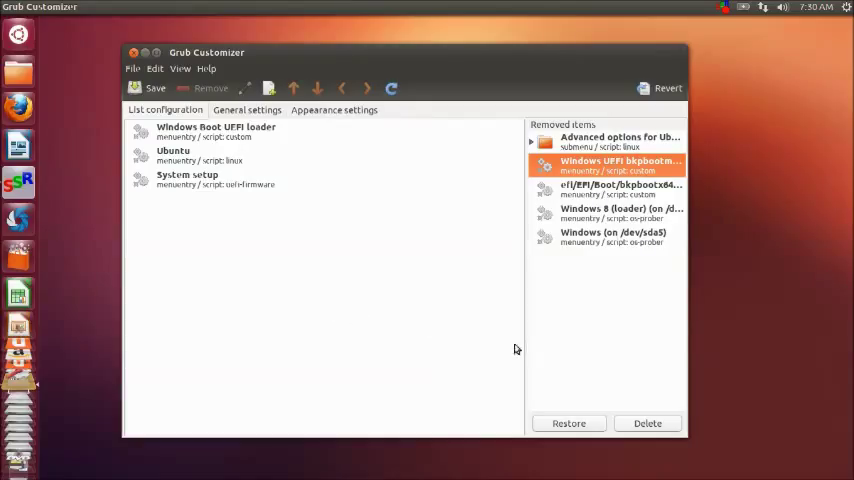
mouse_move(270, 188)
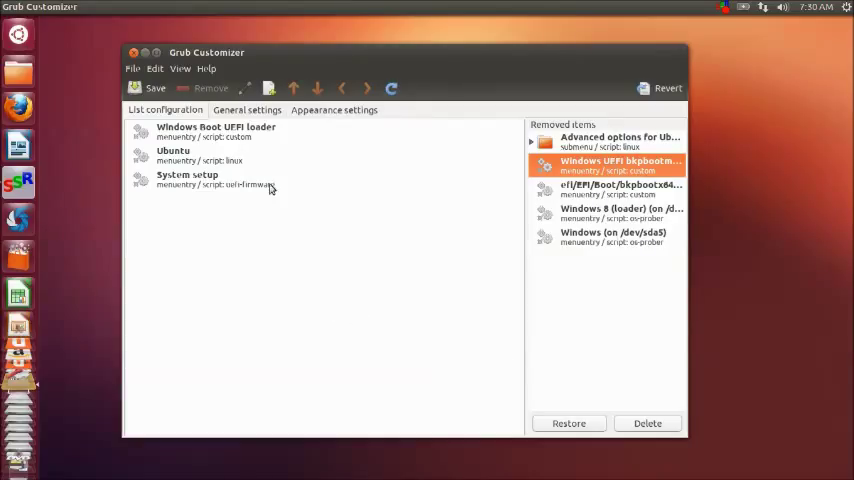
click(216, 132)
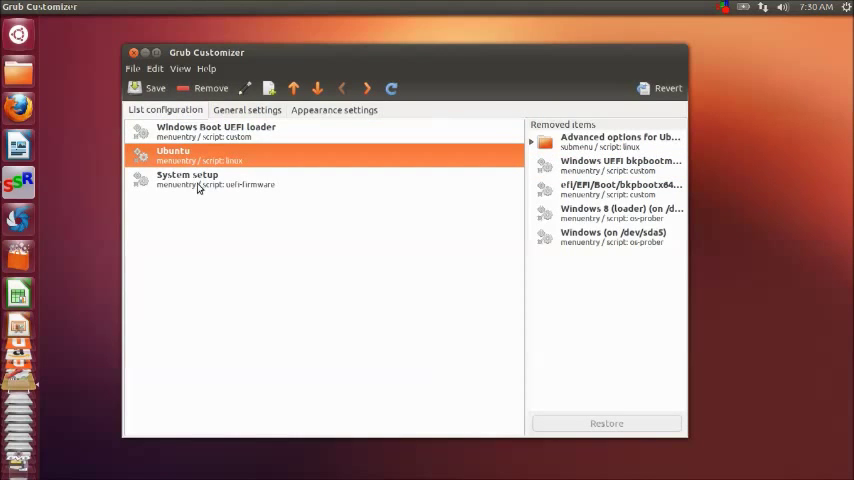
Review General settings, then set the theme to dark-gray normal background and light-cyan highlighted font.
click(246, 110)
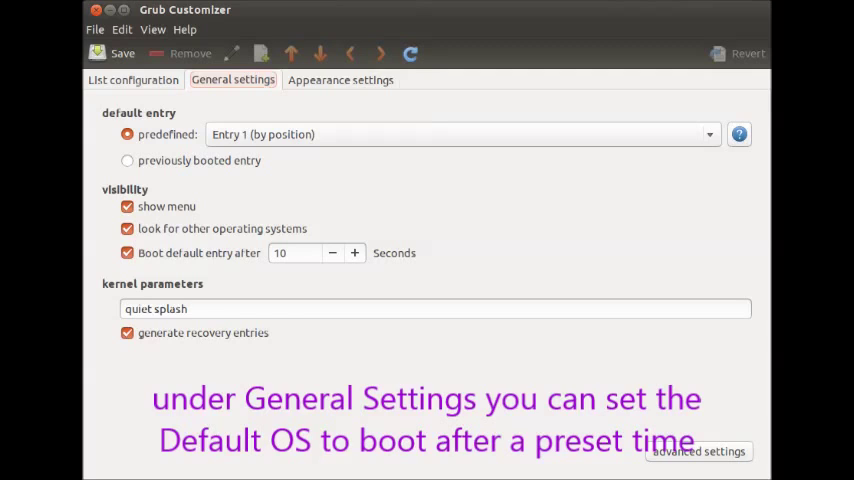
click(340, 80)
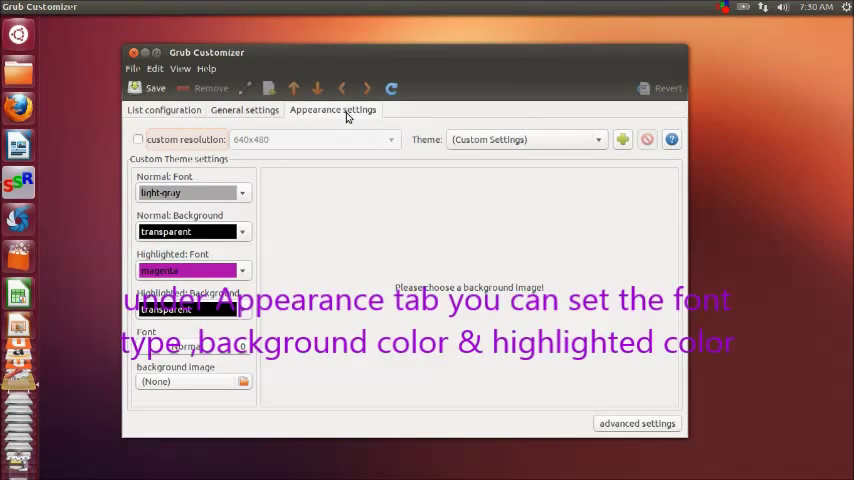
mouse_move(248, 256)
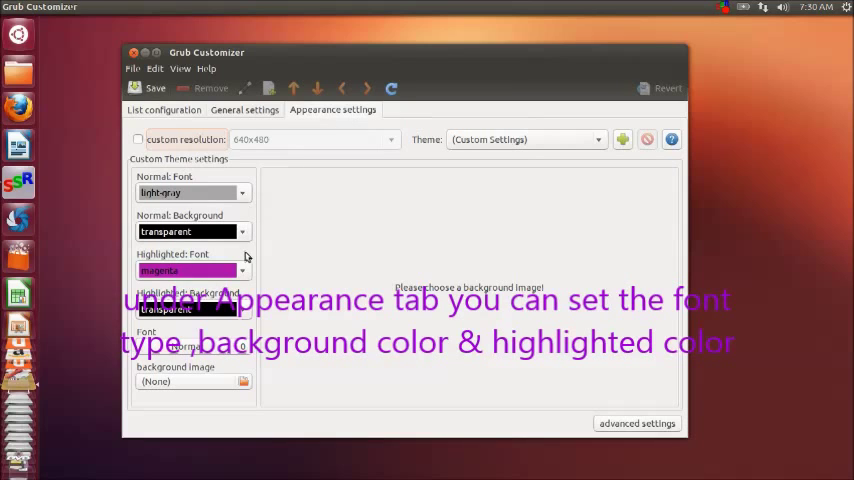
click(242, 270)
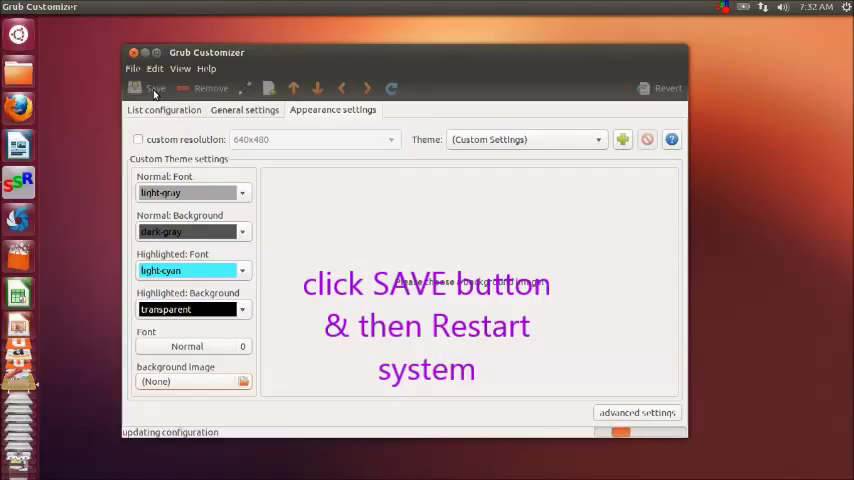
Save the boot menu configuration and return to the three-entry boot list.
click(148, 88)
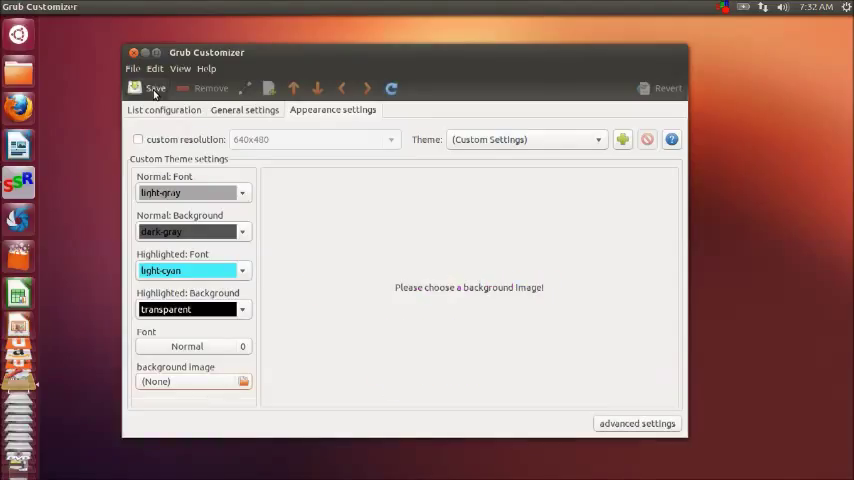
mouse_move(86, 100)
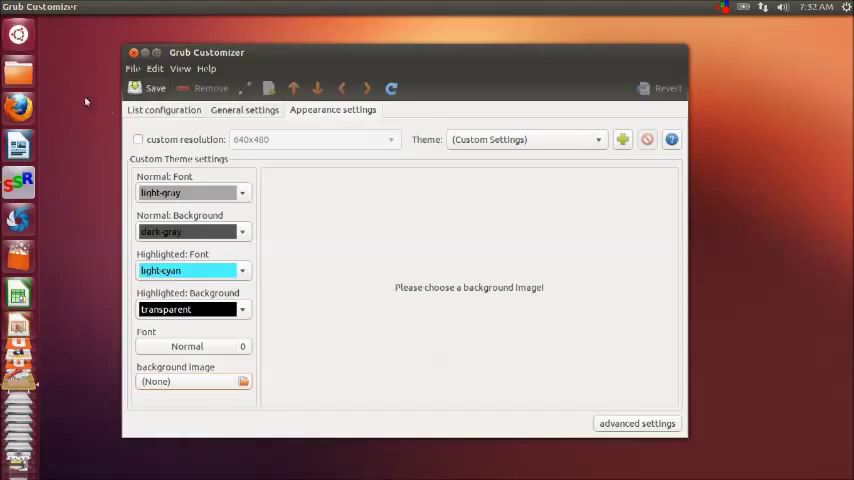
click(164, 110)
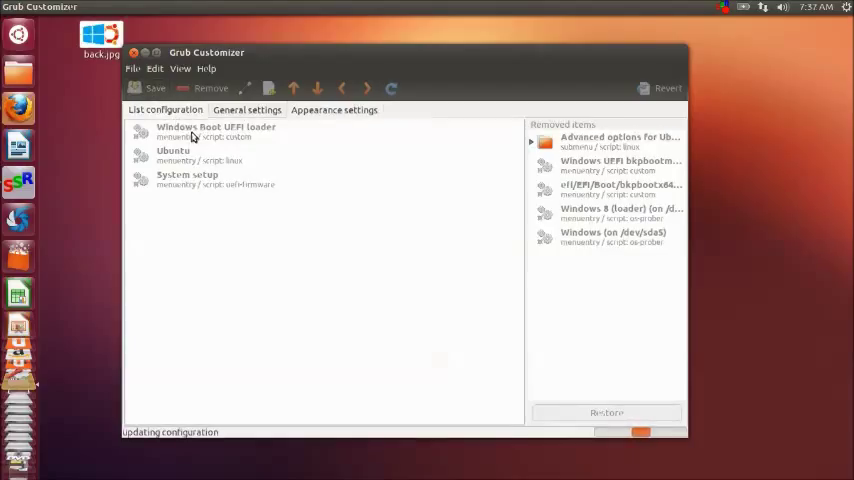